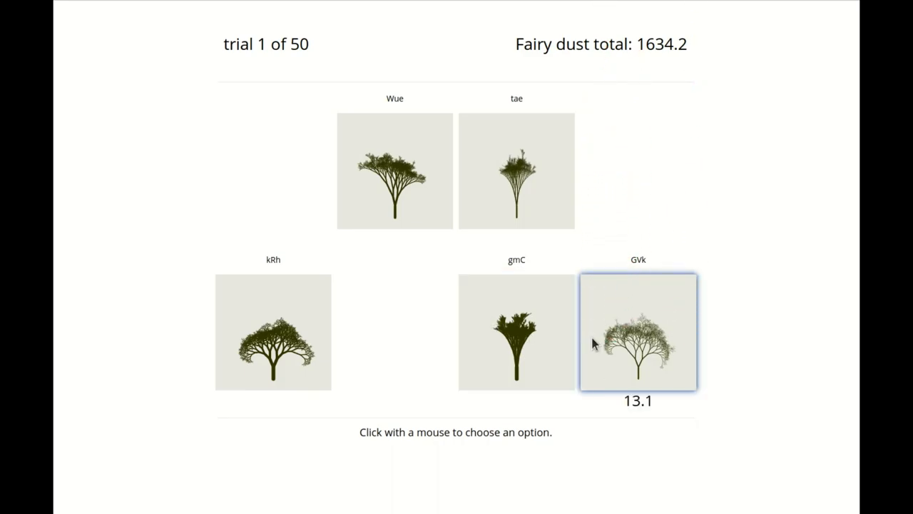
# Choose a tree on each of the opening green-round trials, including the kRh and GVk trees
pyautogui.click(637, 331)
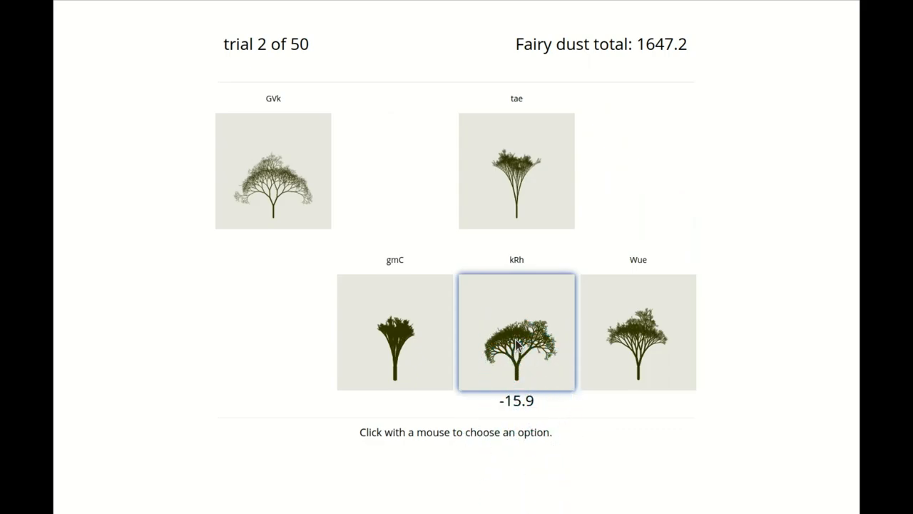
pyautogui.click(517, 331)
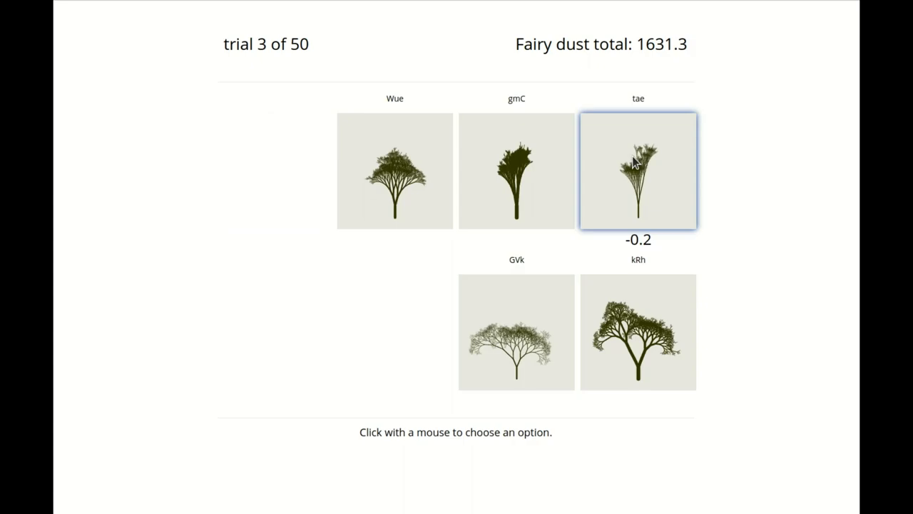
pyautogui.click(637, 171)
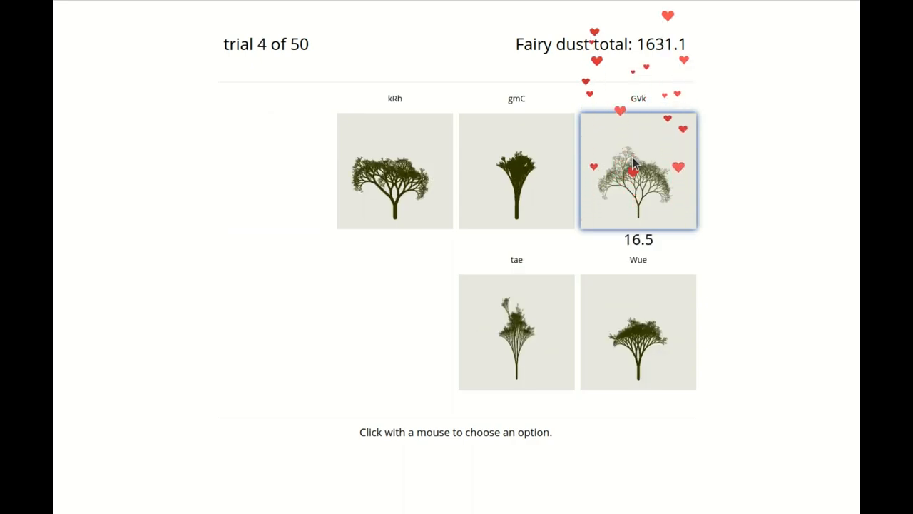
pyautogui.click(638, 171)
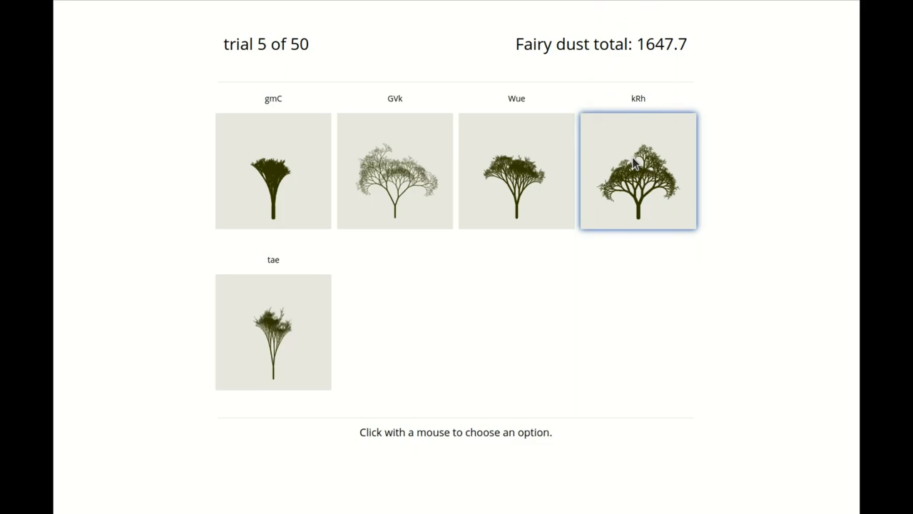
pyautogui.click(637, 172)
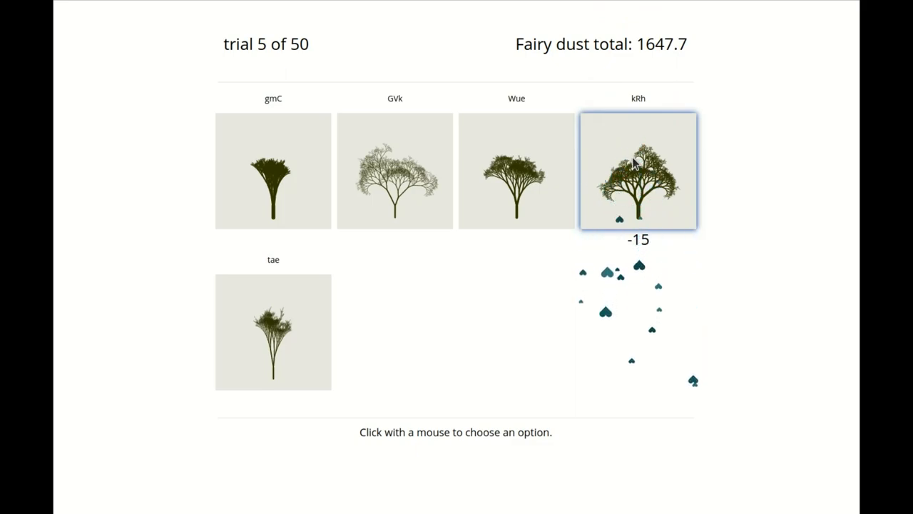
pyautogui.click(637, 172)
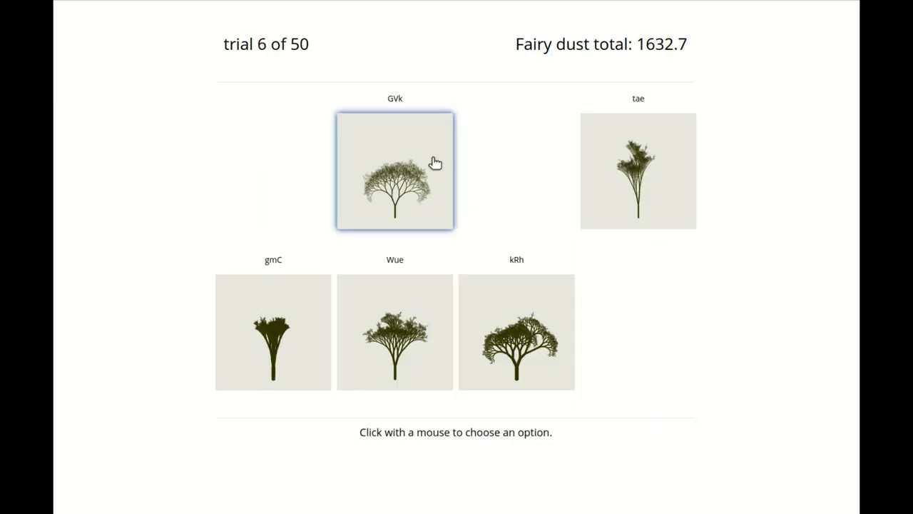
pyautogui.click(393, 171)
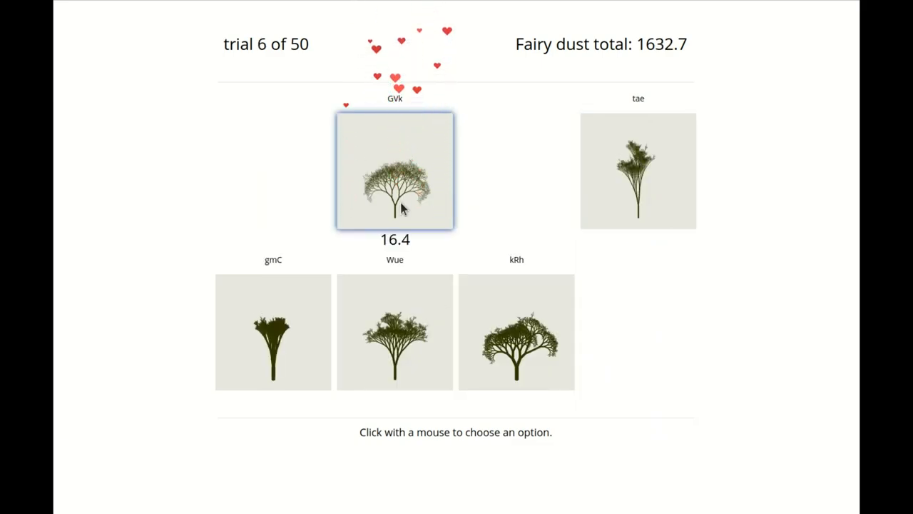
pyautogui.click(394, 171)
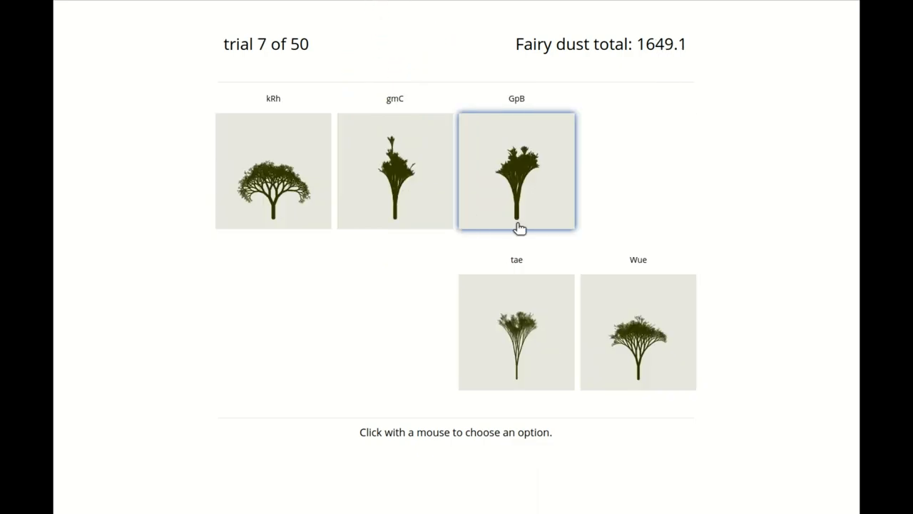
pyautogui.click(516, 171)
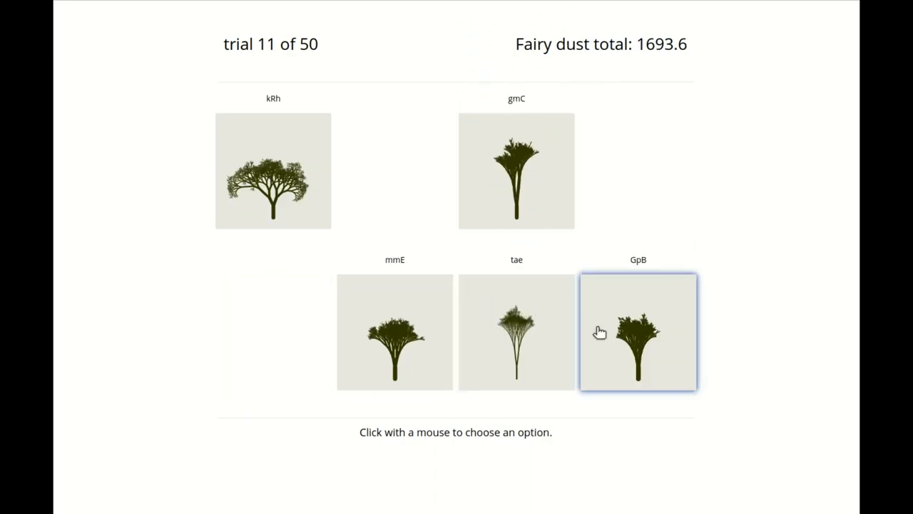
# Keep choosing trees through the final trial, finishing the round with 1989.8 fairy dust
pyautogui.click(636, 331)
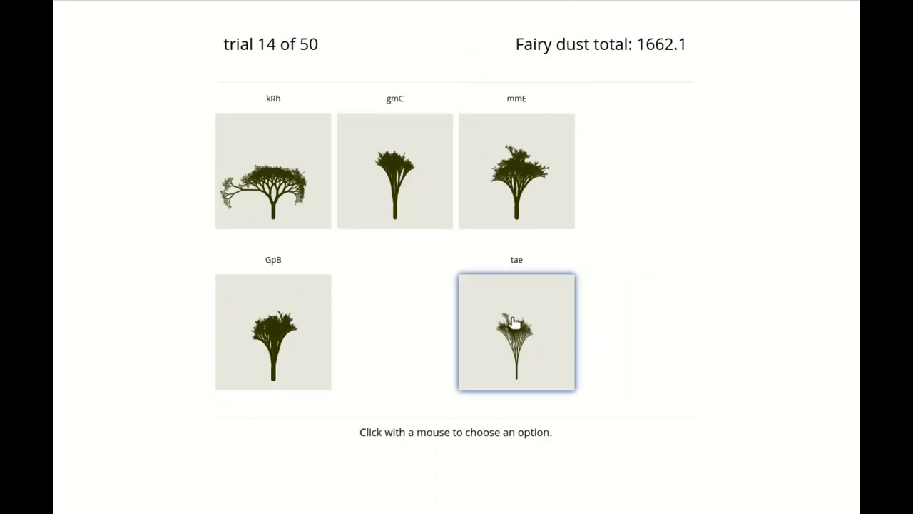
pyautogui.click(516, 331)
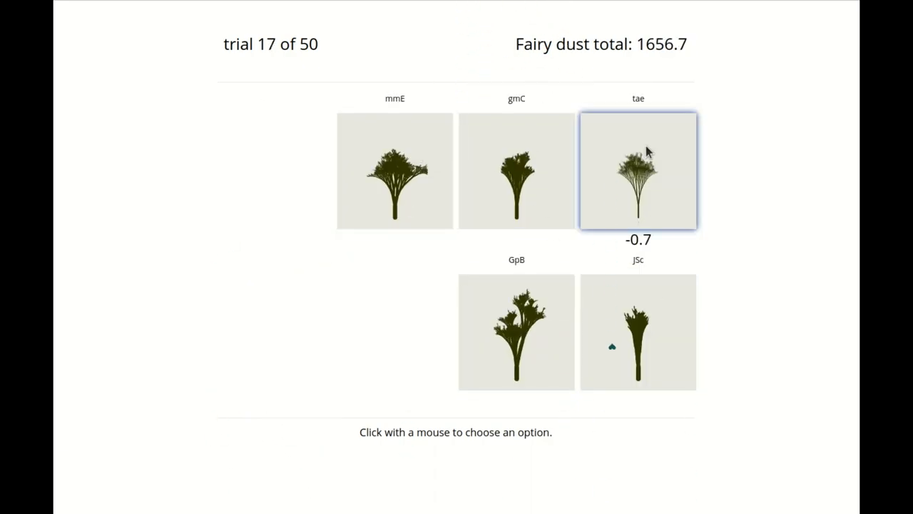
pyautogui.click(638, 171)
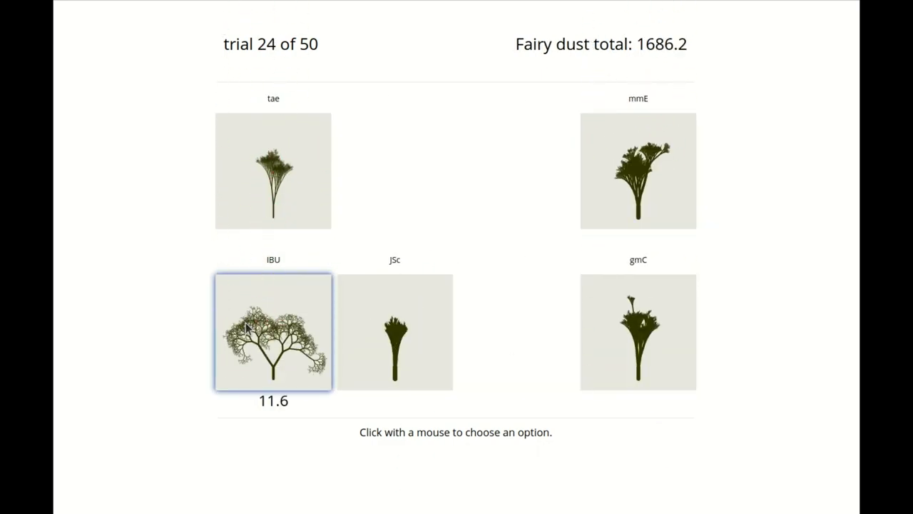
pyautogui.click(274, 331)
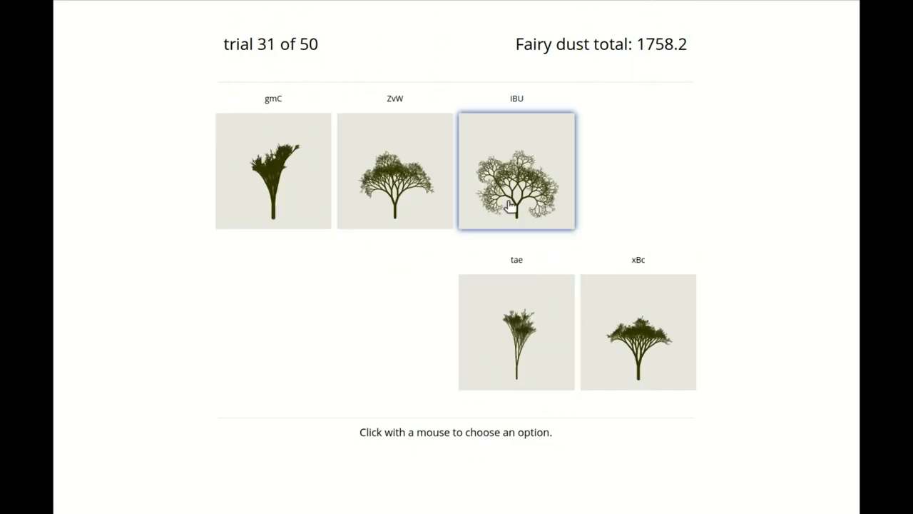
pyautogui.click(516, 172)
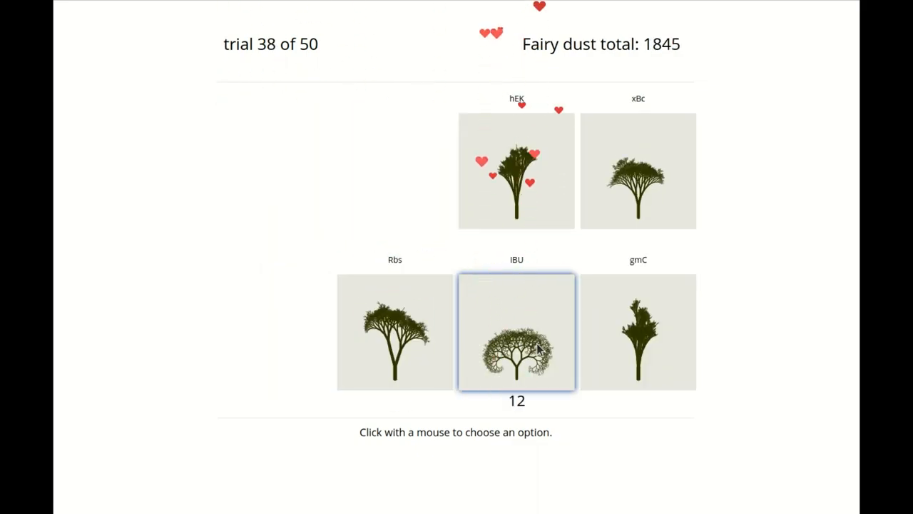
pyautogui.click(516, 331)
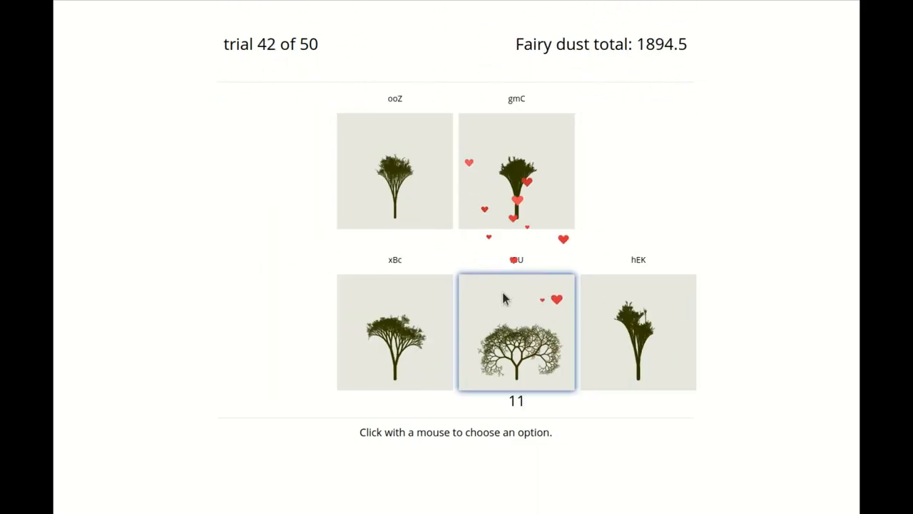
pyautogui.click(517, 331)
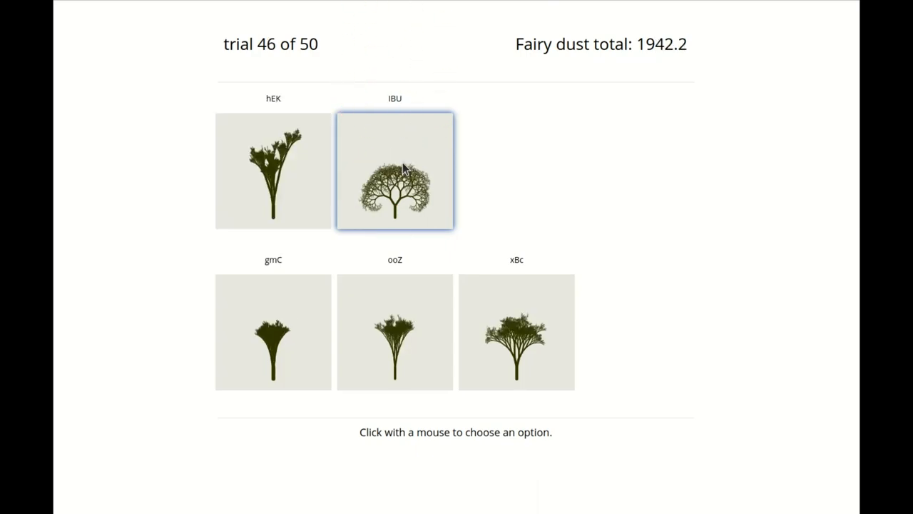
pyautogui.click(394, 171)
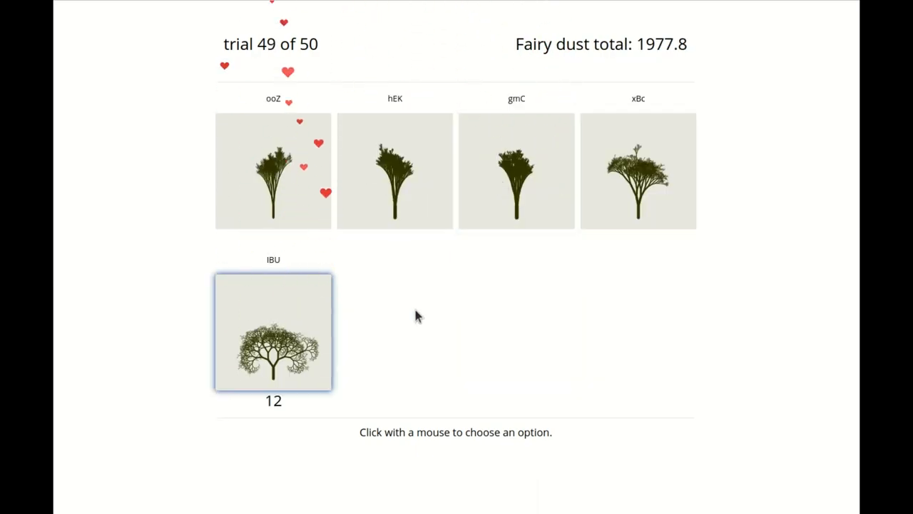
pyautogui.click(274, 331)
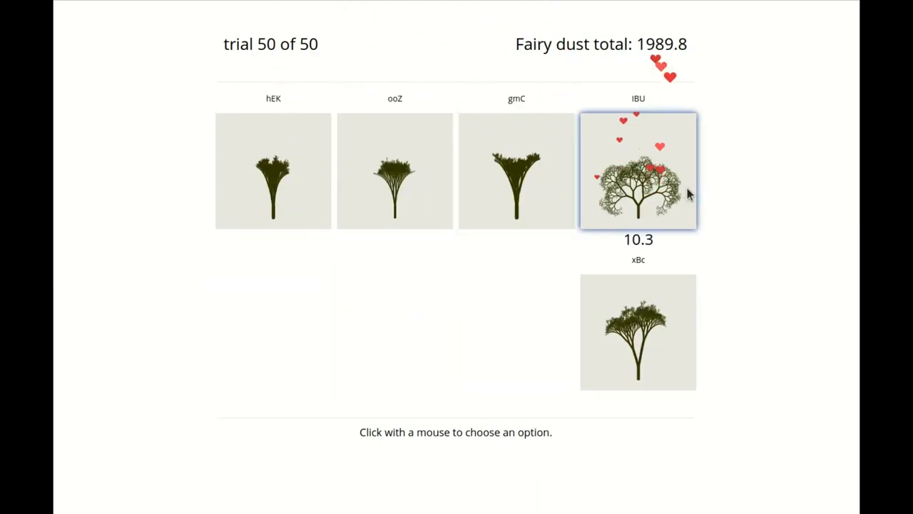
pyautogui.click(638, 170)
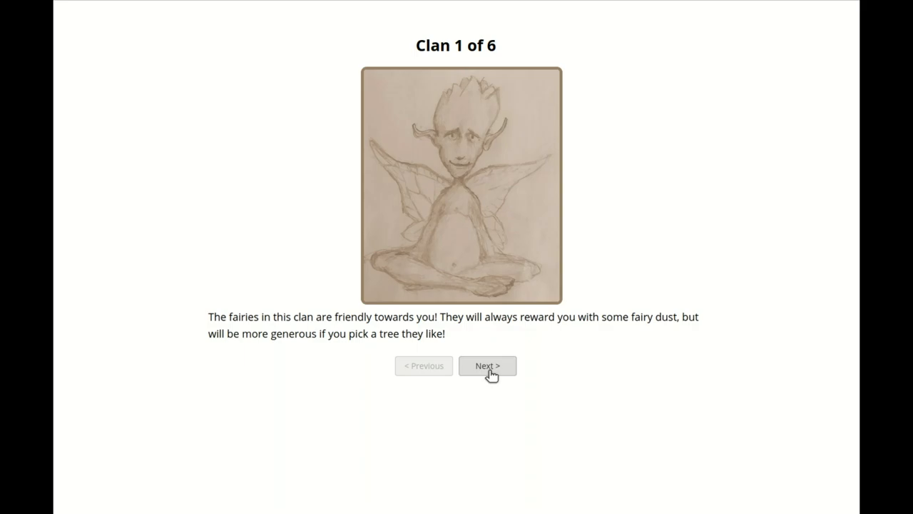
# Advance through the Clan 1–3 descriptions with Next and start the blue-tree round
pyautogui.click(488, 365)
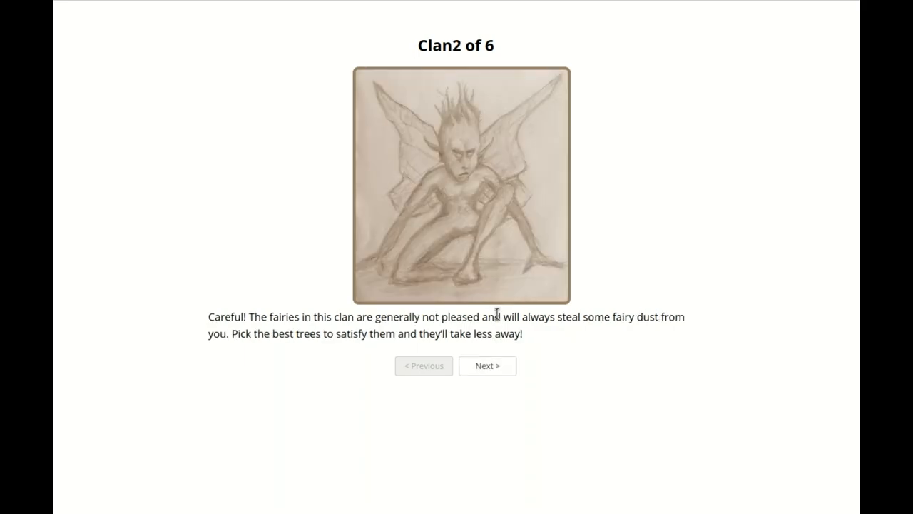
pyautogui.moveTo(597, 360)
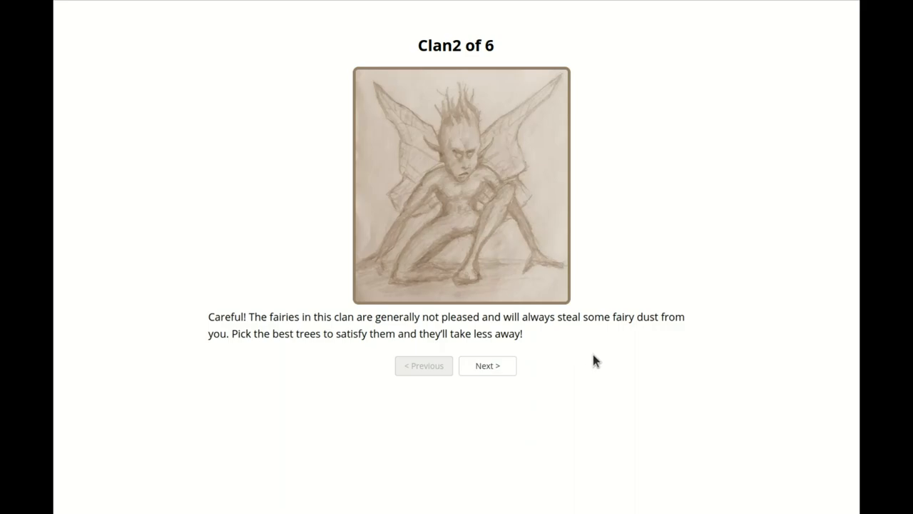
pyautogui.click(488, 365)
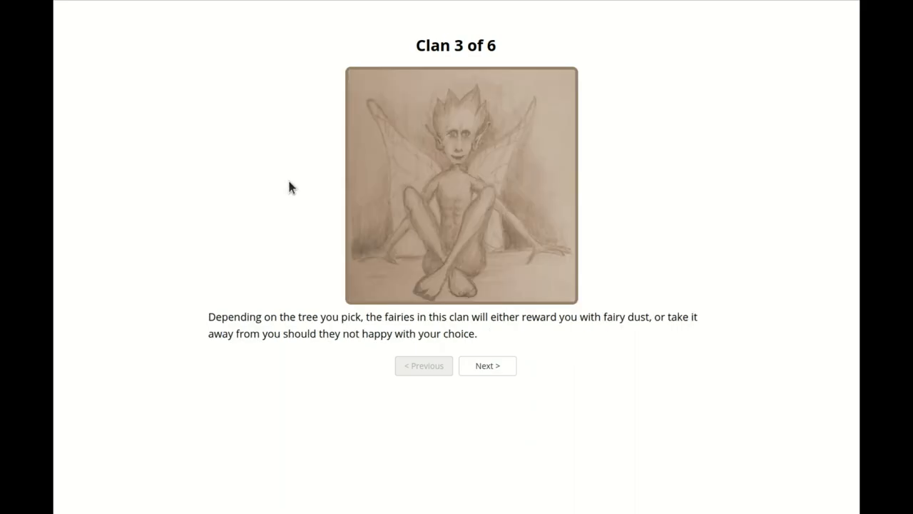
pyautogui.moveTo(138, 240)
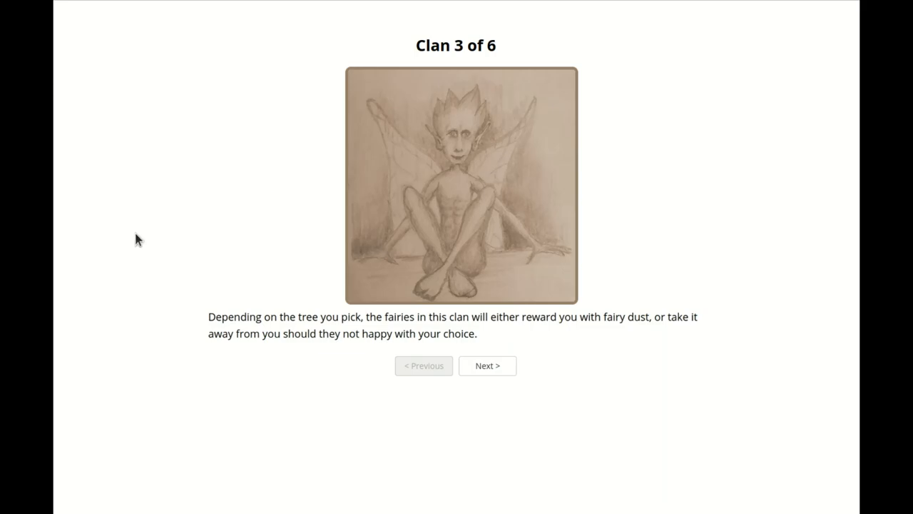
pyautogui.moveTo(499, 402)
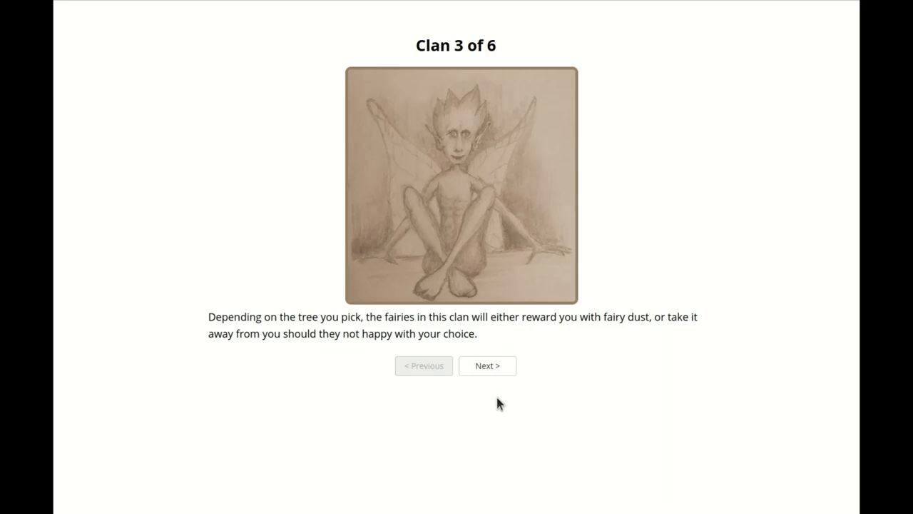
pyautogui.click(488, 365)
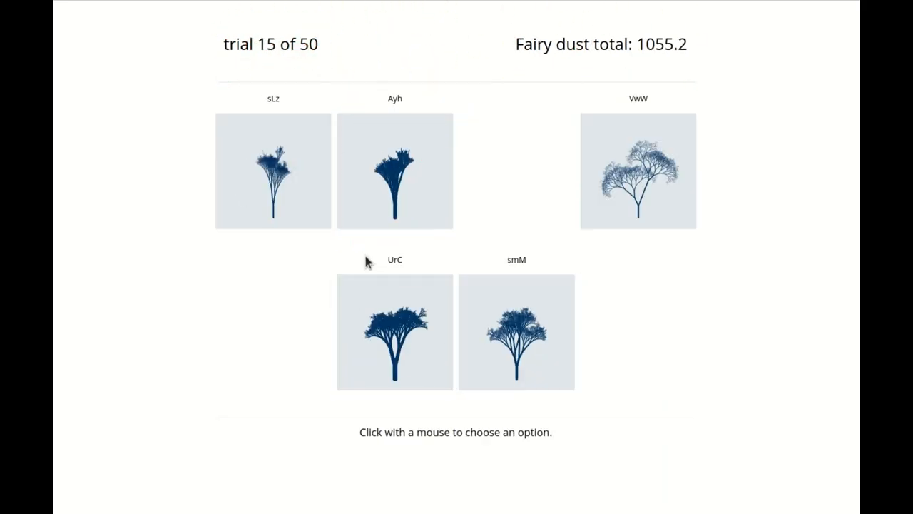
# Choose a tree in the blue round and then in the red round, reaching 3445.3 fairy dust
pyautogui.click(516, 171)
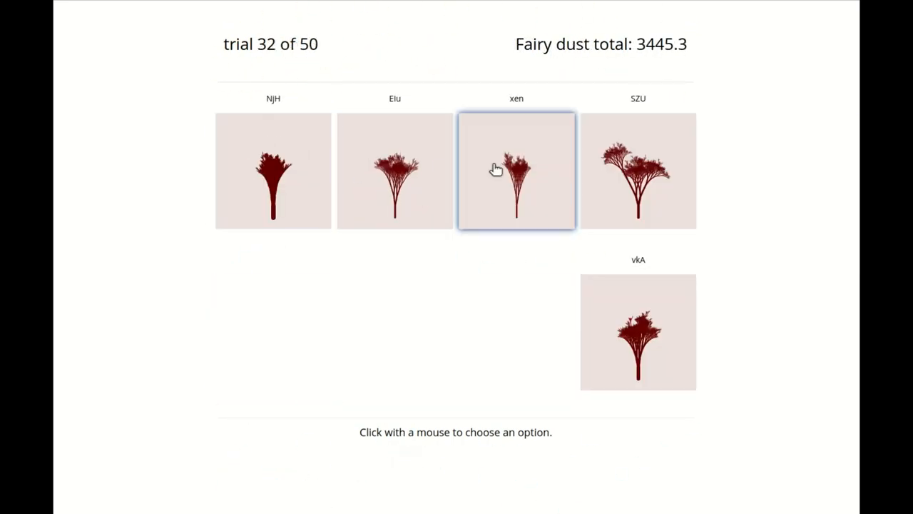
pyautogui.click(517, 171)
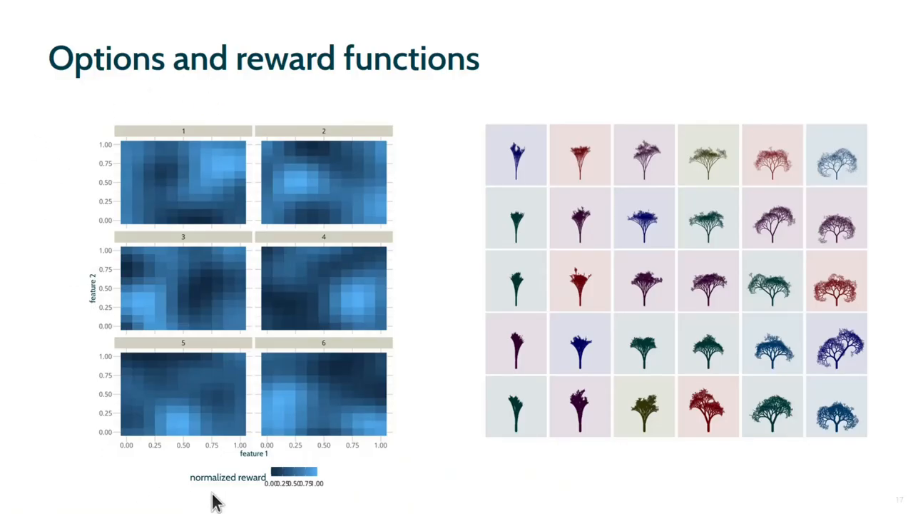
pyautogui.moveTo(478, 258)
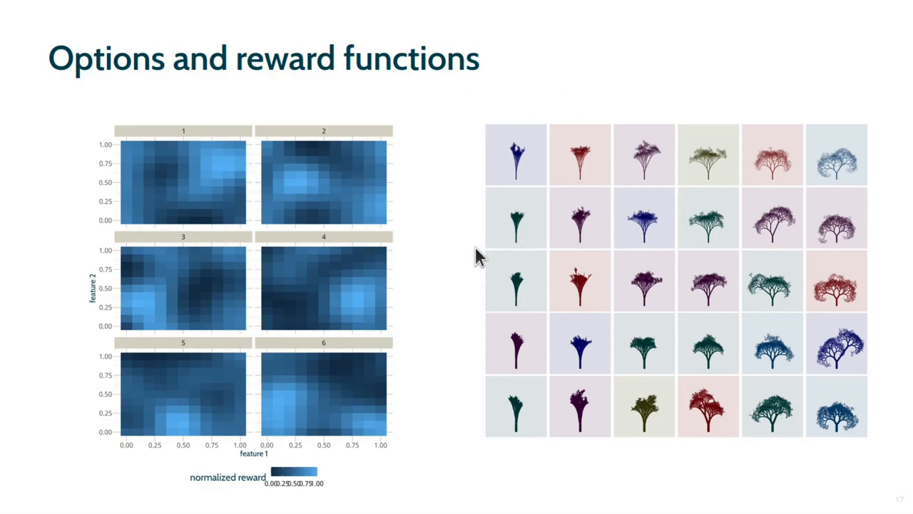
pyautogui.moveTo(664, 58)
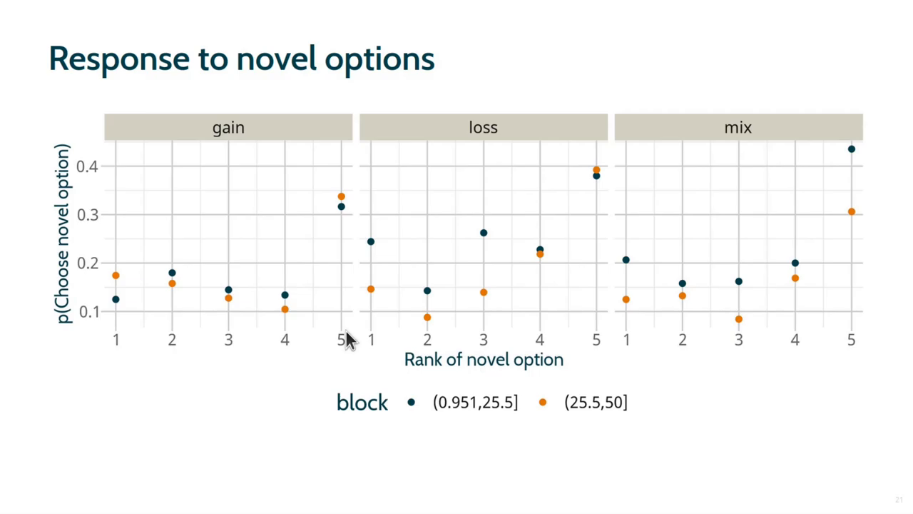
pyautogui.moveTo(612, 191)
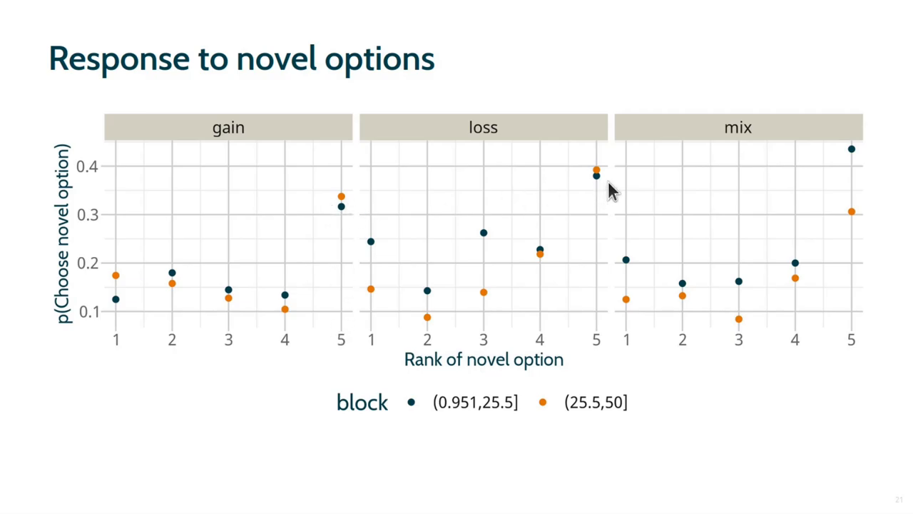
pyautogui.moveTo(863, 183)
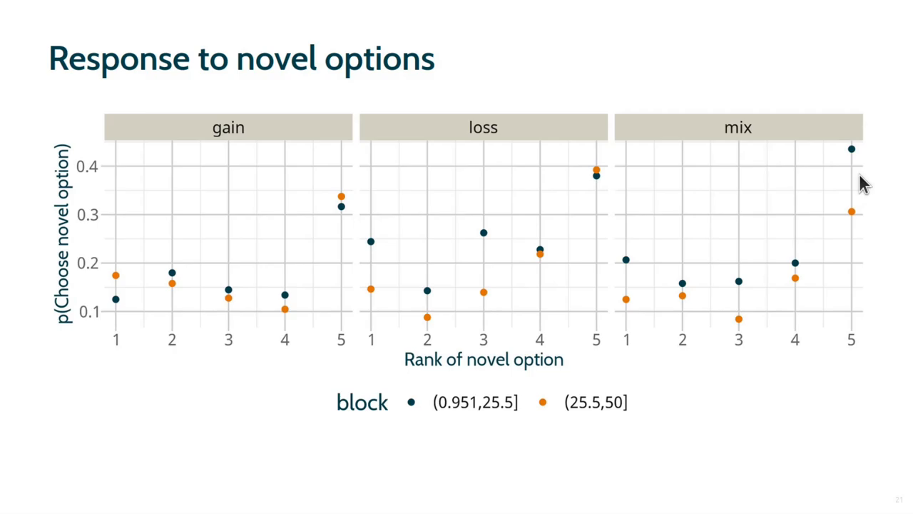
pyautogui.moveTo(719, 241)
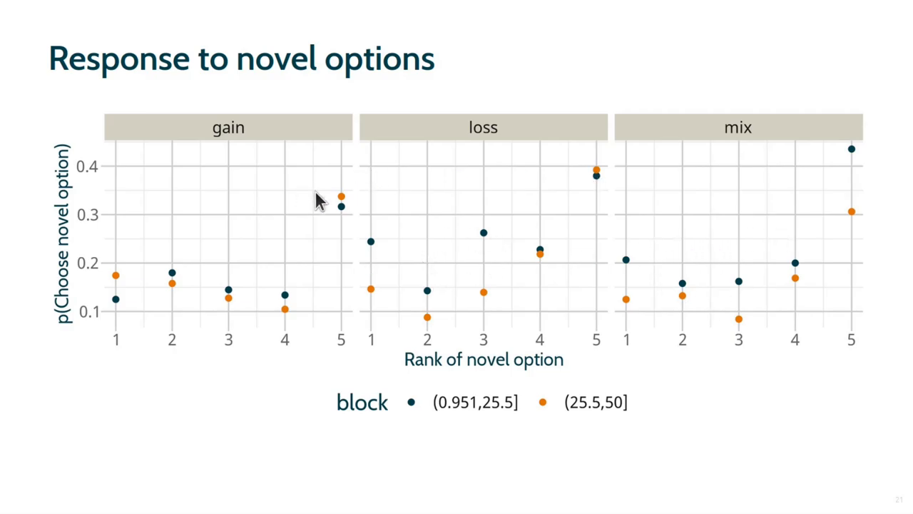
pyautogui.moveTo(351, 213)
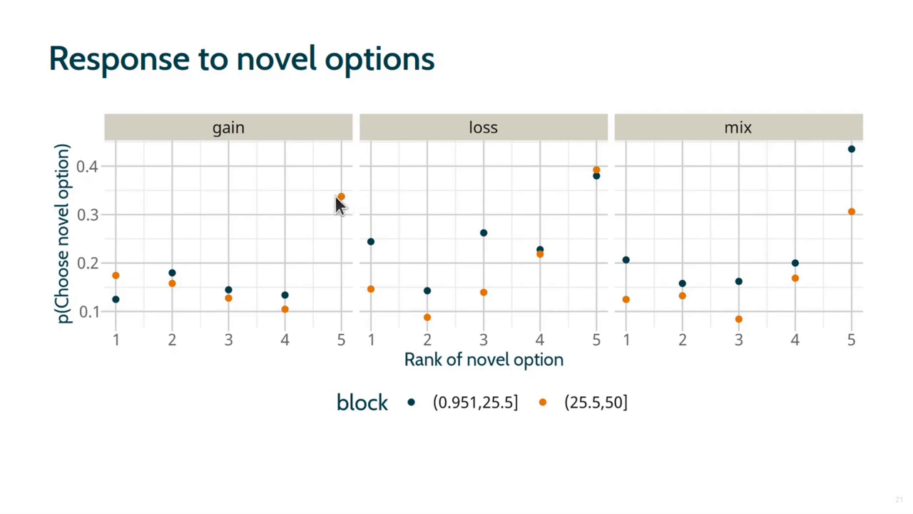
pyautogui.moveTo(335, 214)
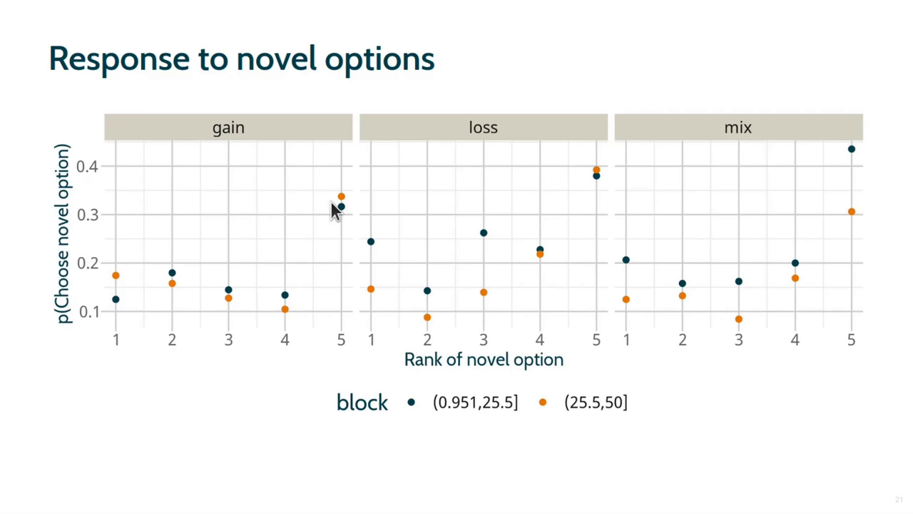
pyautogui.moveTo(341, 211)
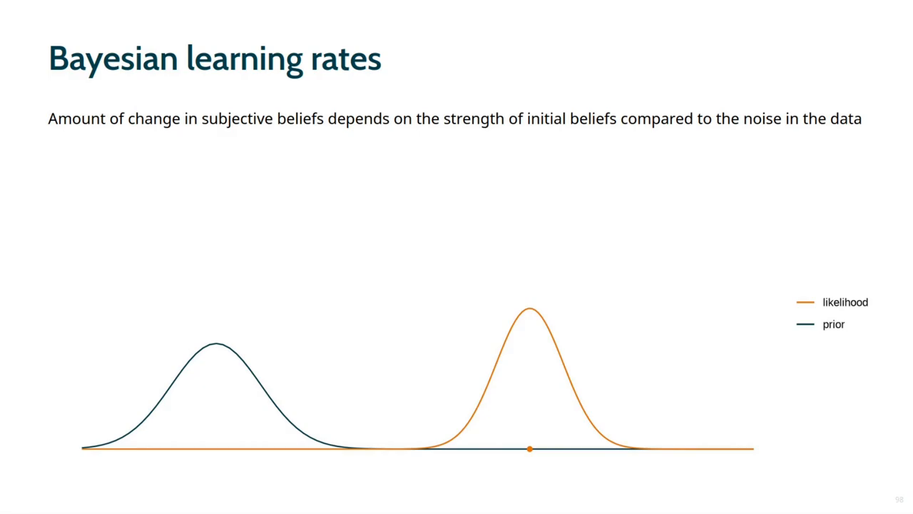
pyautogui.moveTo(321, 308)
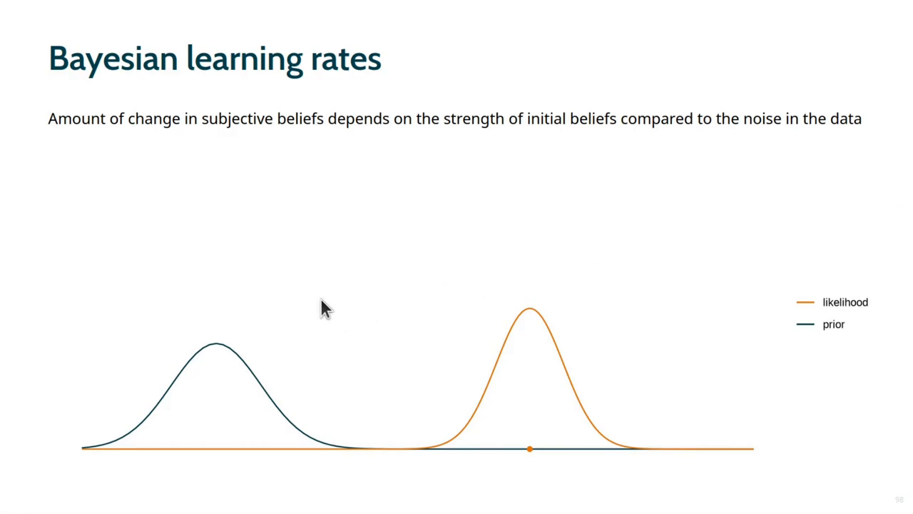
pyautogui.moveTo(314, 445)
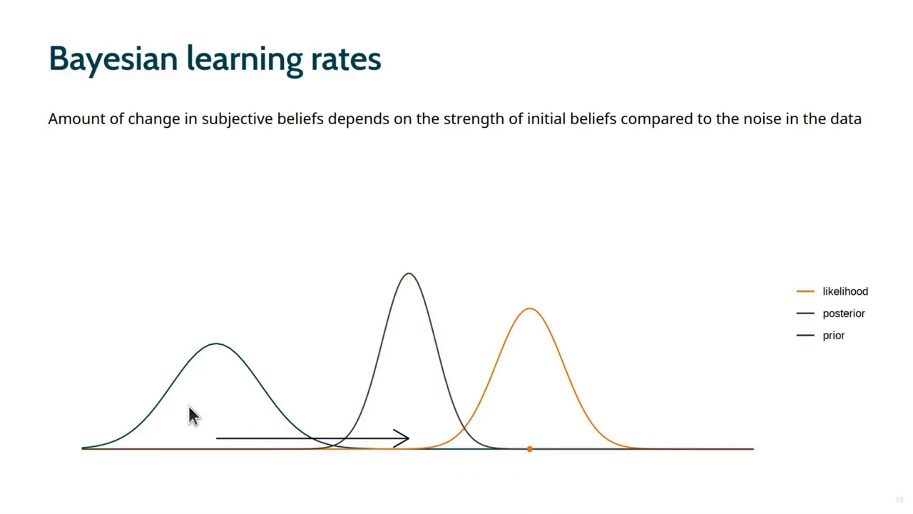
pyautogui.moveTo(534, 398)
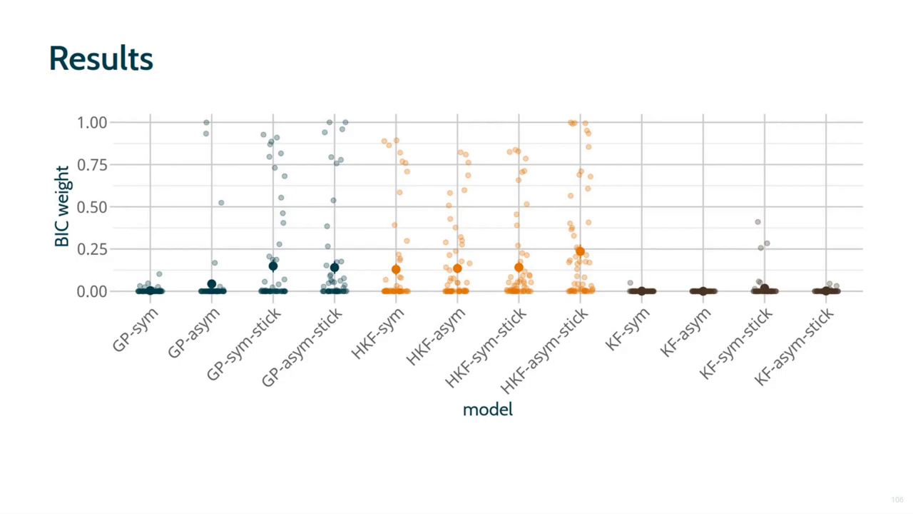
pyautogui.moveTo(46, 283)
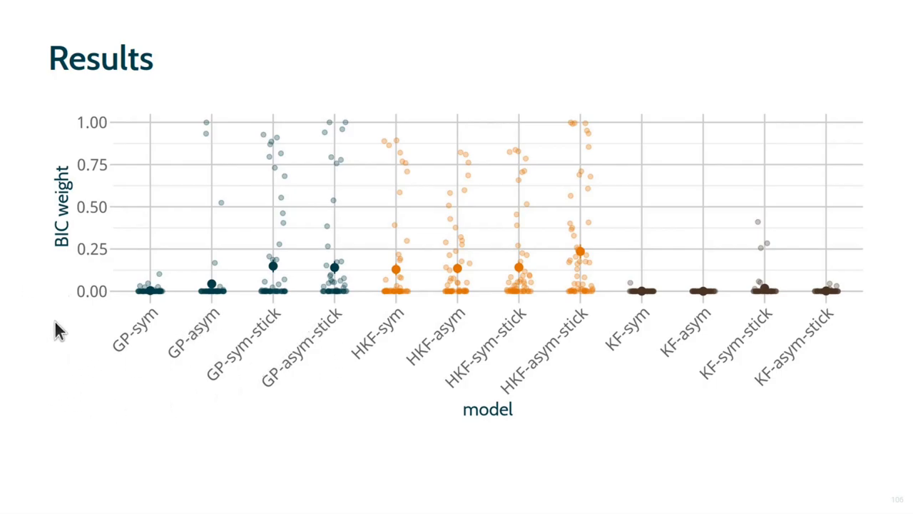
pyautogui.moveTo(217, 335)
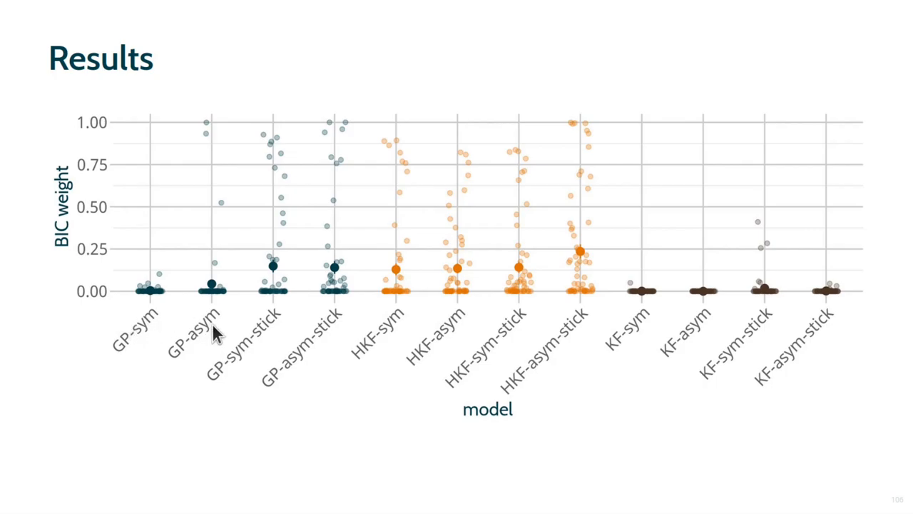
pyautogui.moveTo(200, 132)
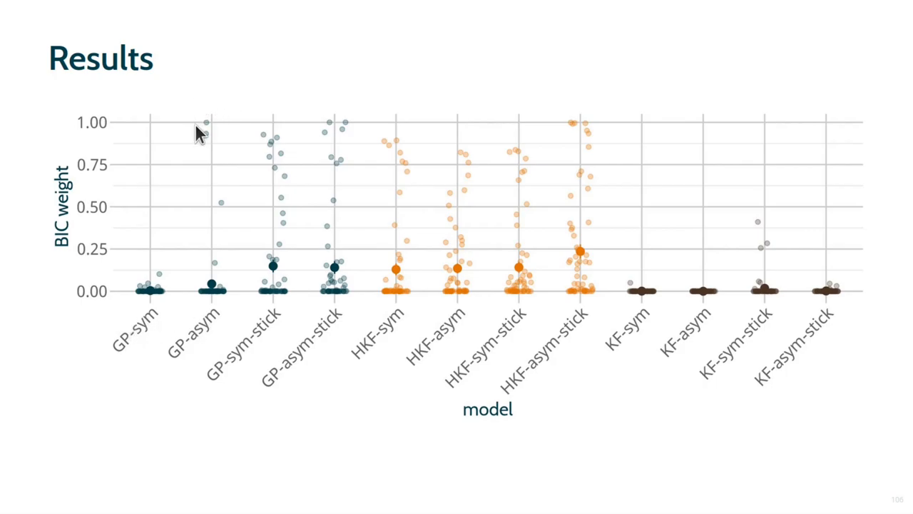
pyautogui.moveTo(277, 141)
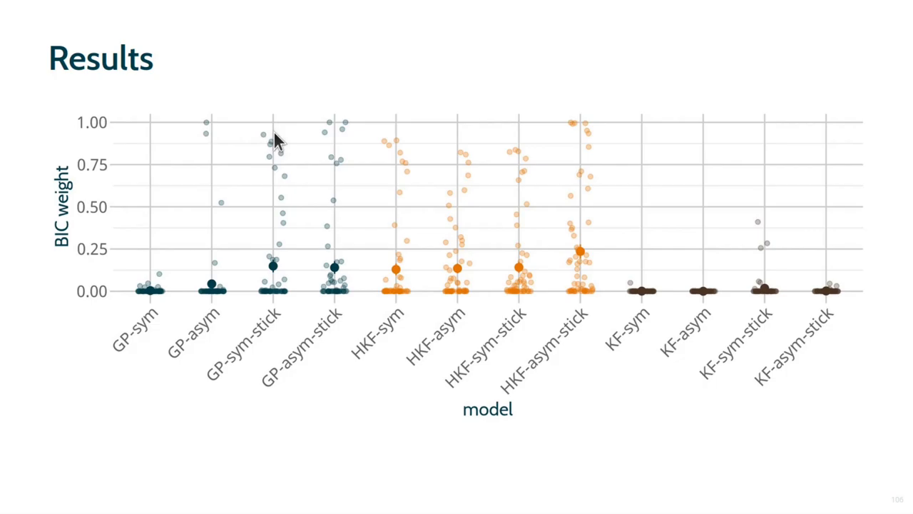
pyautogui.moveTo(277, 278)
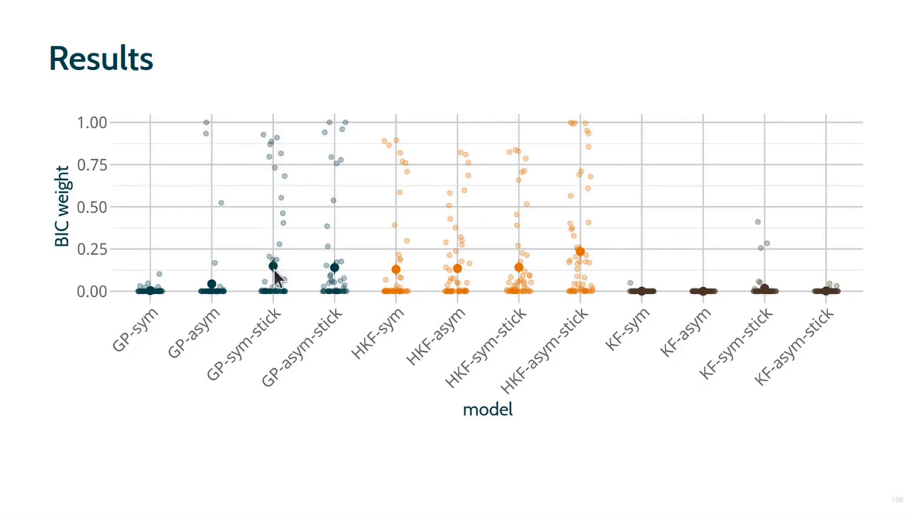
pyautogui.moveTo(341, 277)
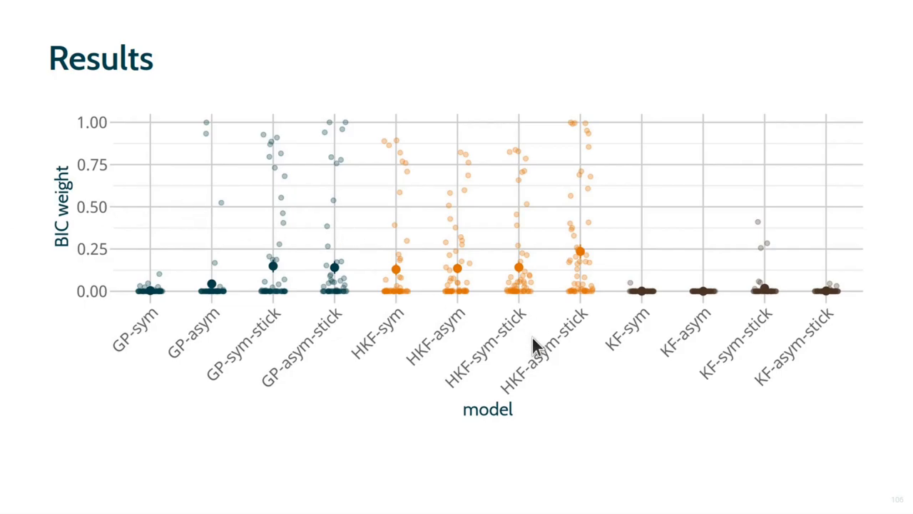
pyautogui.moveTo(548, 377)
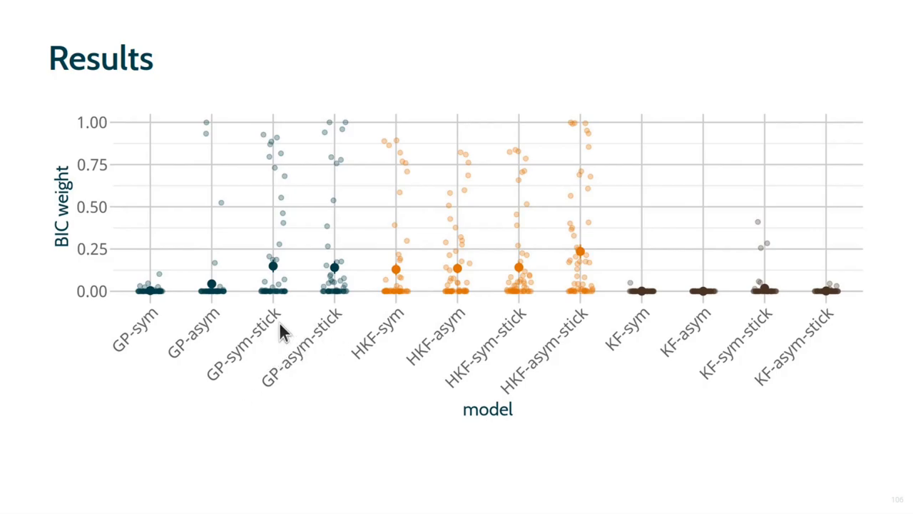
pyautogui.moveTo(394, 386)
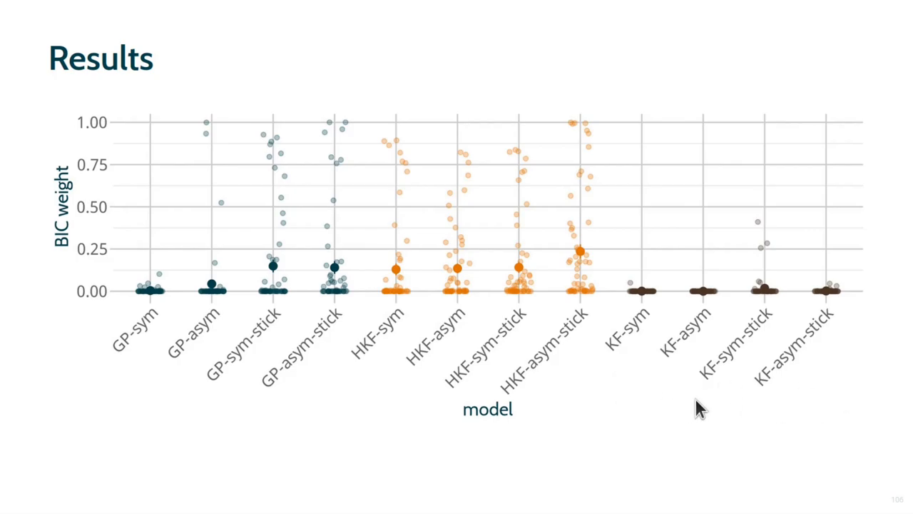
pyautogui.moveTo(696, 412)
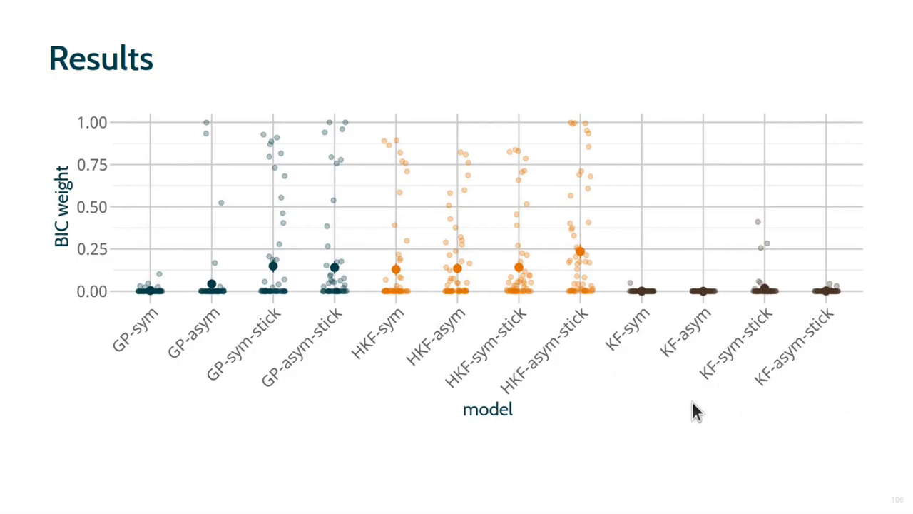
pyautogui.moveTo(688, 412)
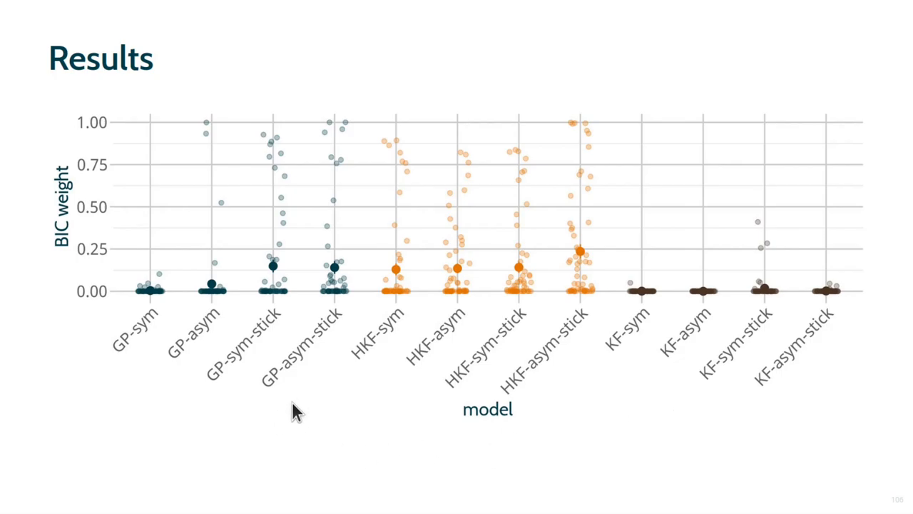
pyautogui.moveTo(286, 471)
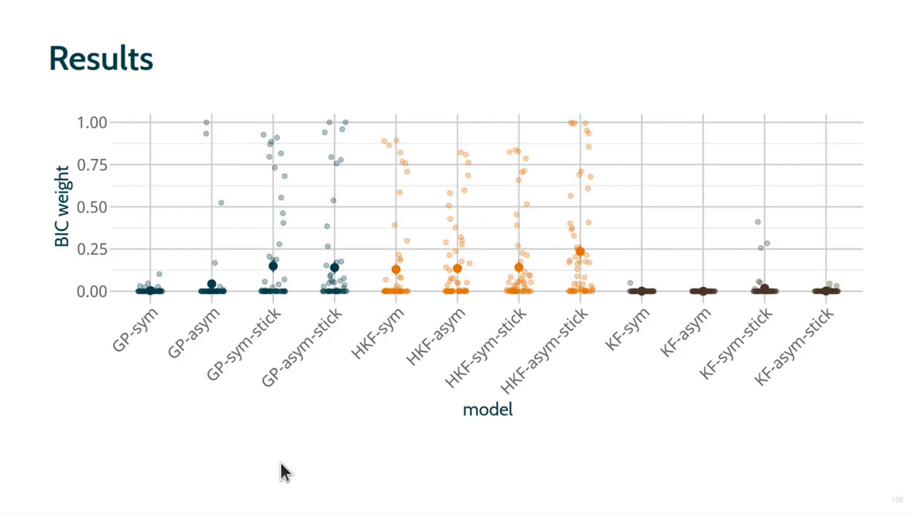
pyautogui.moveTo(407, 402)
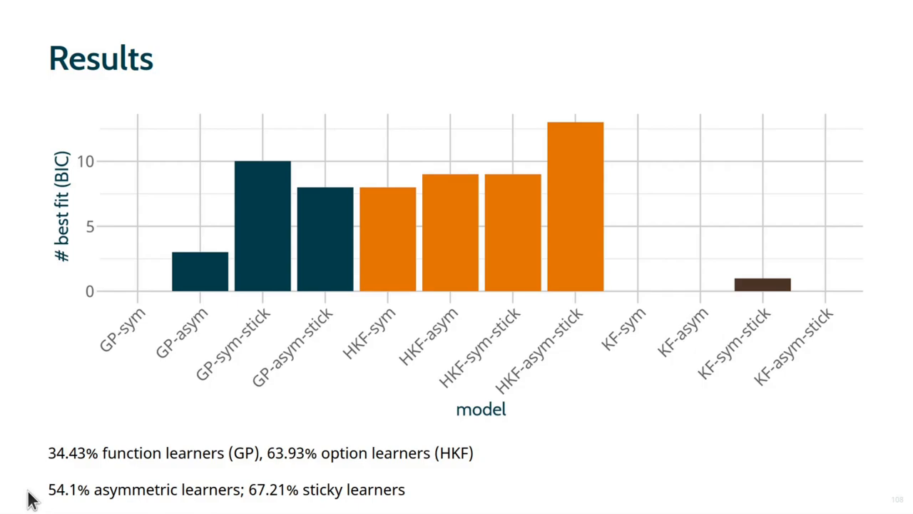
pyautogui.moveTo(257, 506)
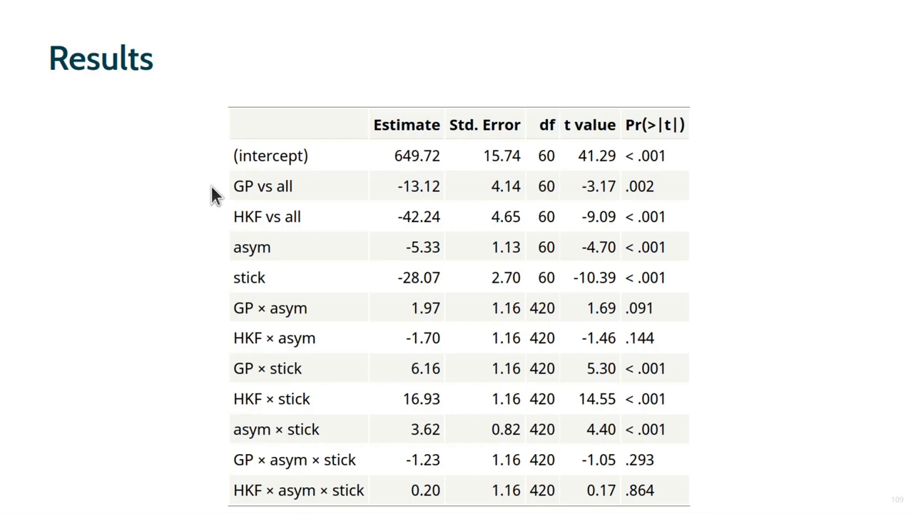
pyautogui.moveTo(217, 220)
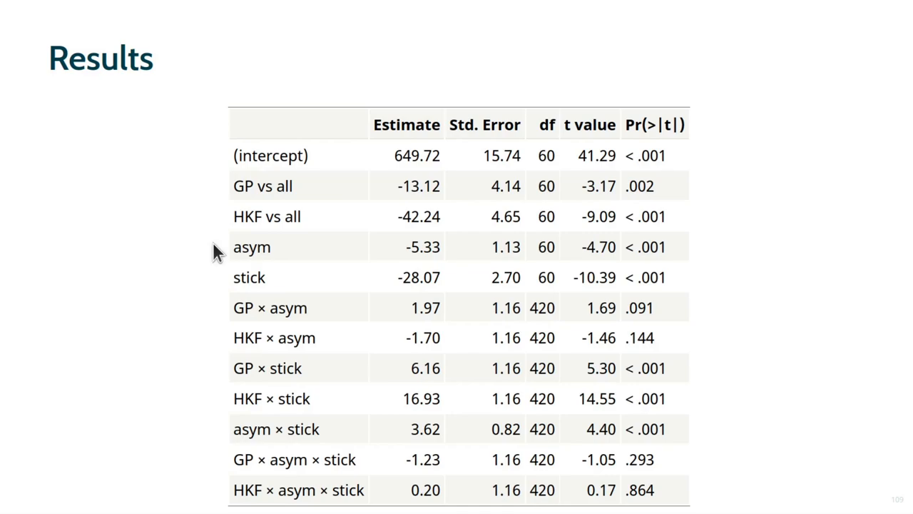
pyautogui.moveTo(217, 280)
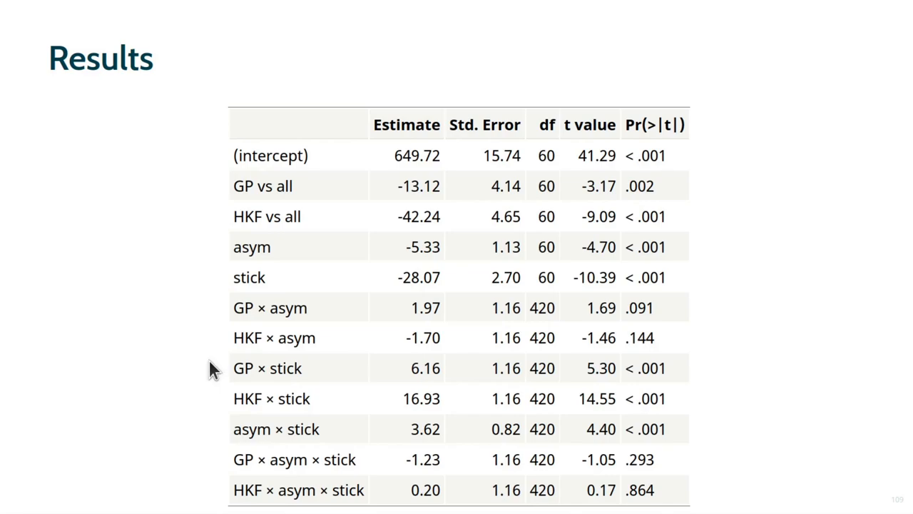
pyautogui.moveTo(216, 403)
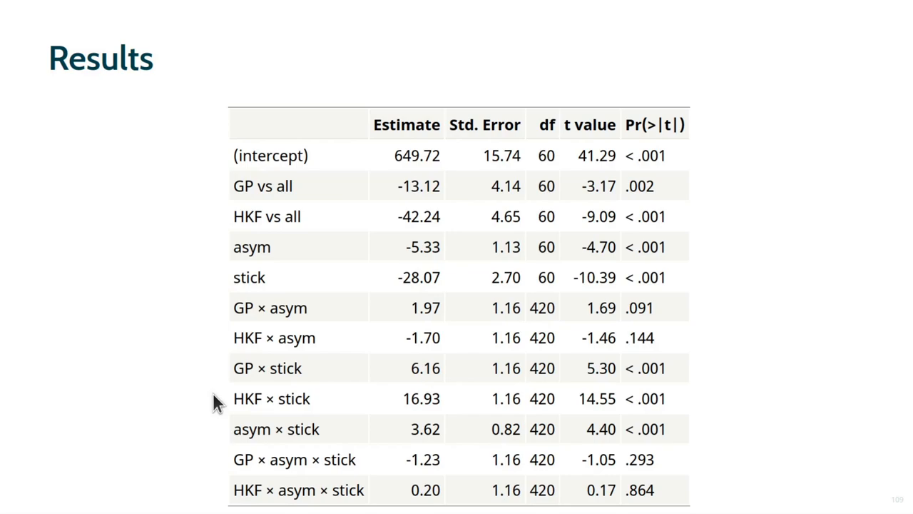
pyautogui.moveTo(216, 431)
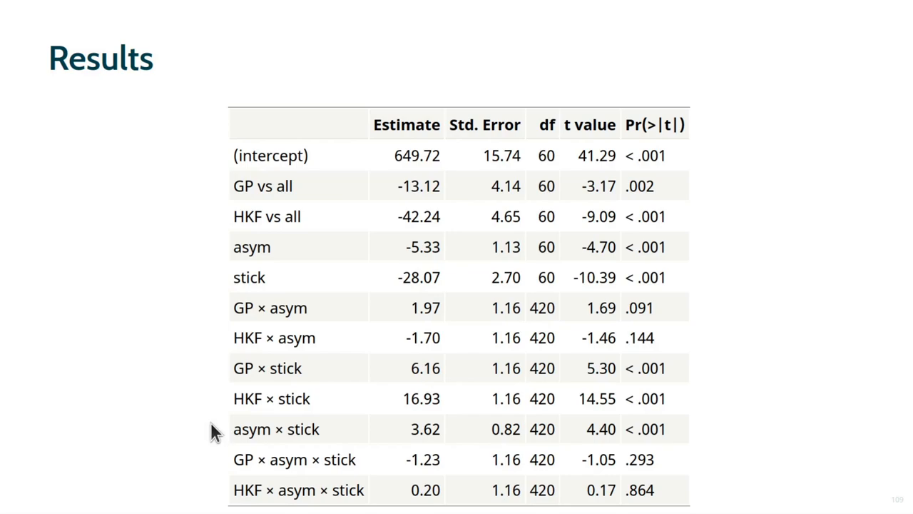